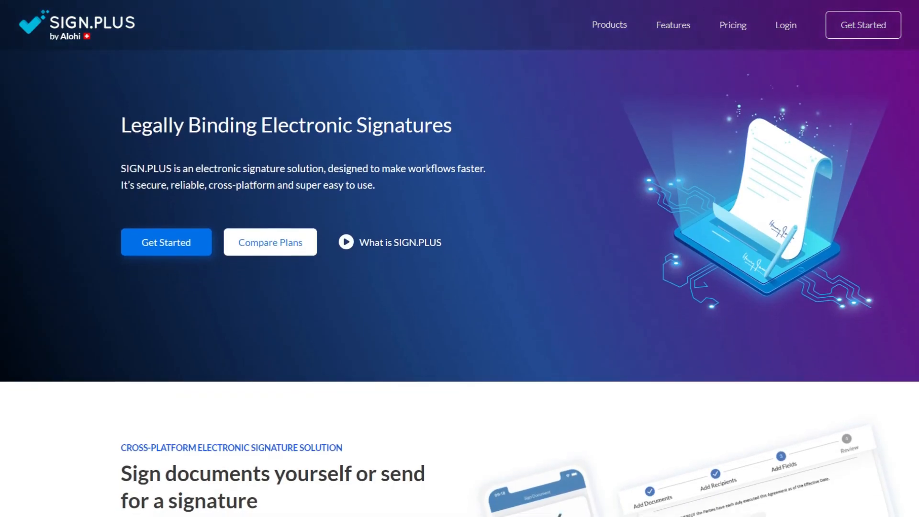
Scroll through the Best Reviews article and launch SIGN.PLUS via 'Use SIGN.PLUS for Free'
{"action": "scroll", "scroll_direction": "down", "scroll_amount": 3}
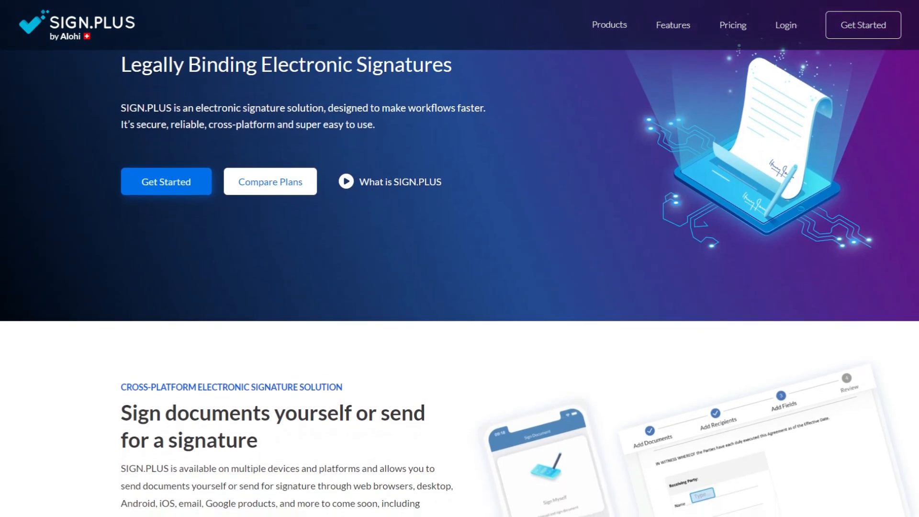
{"action": "scroll", "scroll_direction": "down", "scroll_amount": 3}
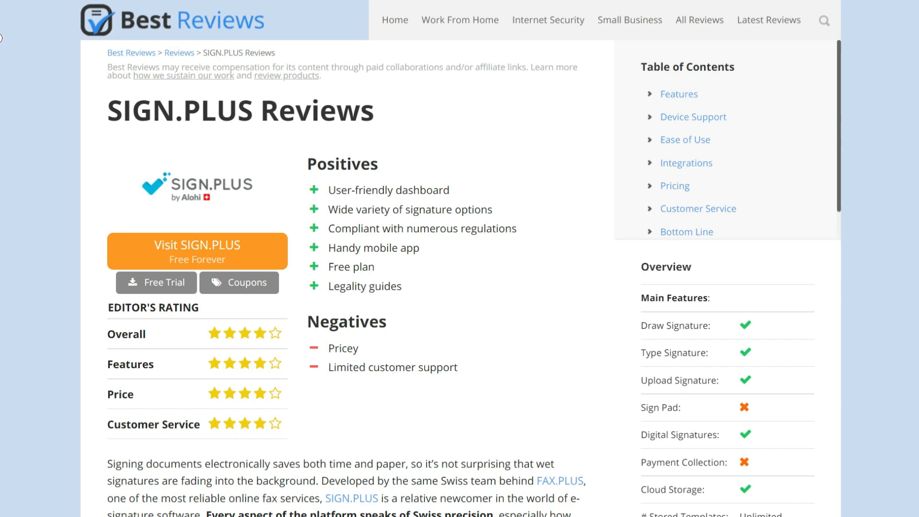
{"action": "scroll", "scroll_direction": "down", "scroll_amount": 3}
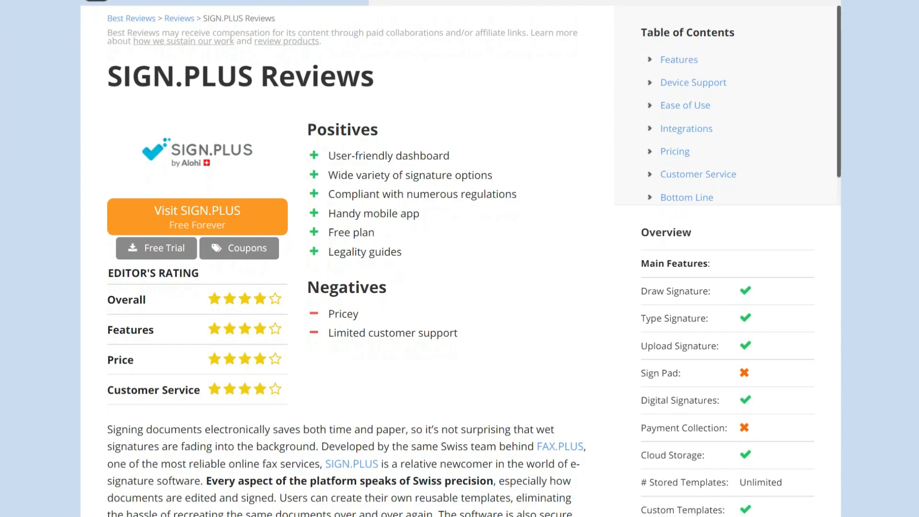
{"action": "scroll", "scroll_direction": "down", "scroll_amount": 3}
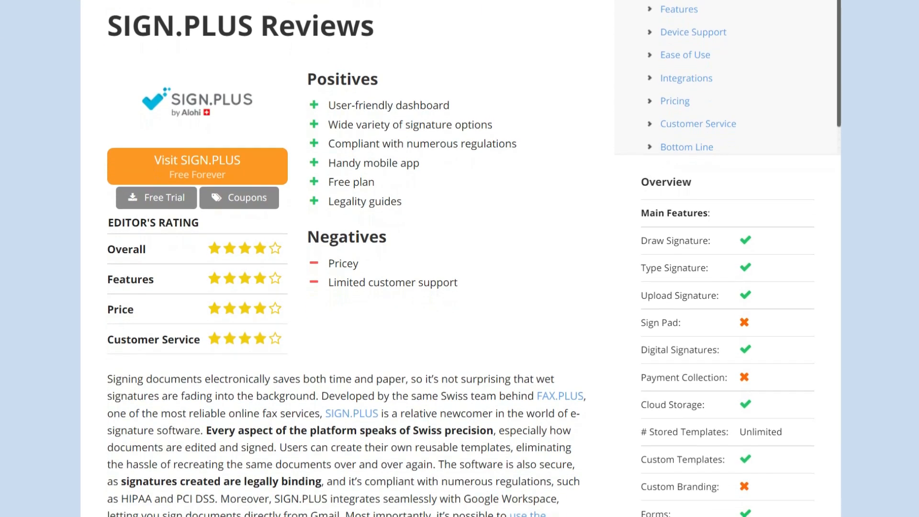
{"action": "scroll", "scroll_direction": "down", "scroll_amount": 3}
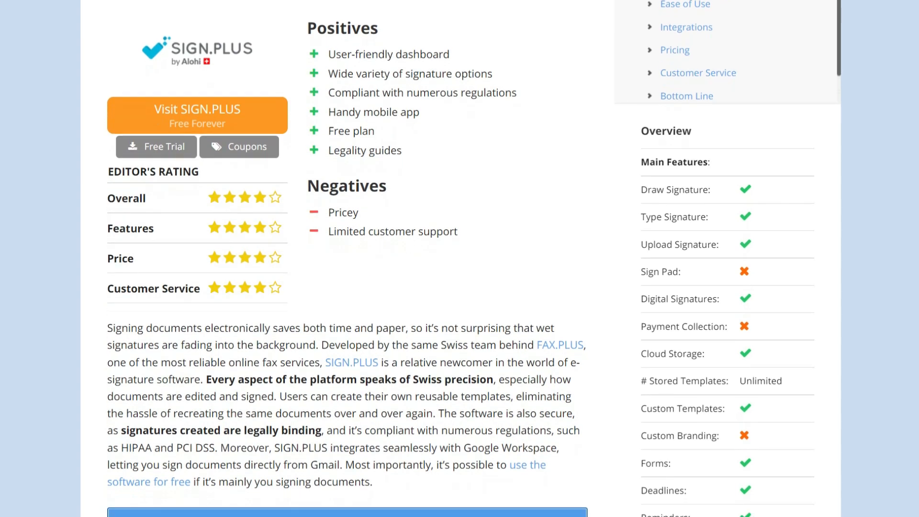
{"action": "scroll", "scroll_direction": "down", "scroll_amount": 3}
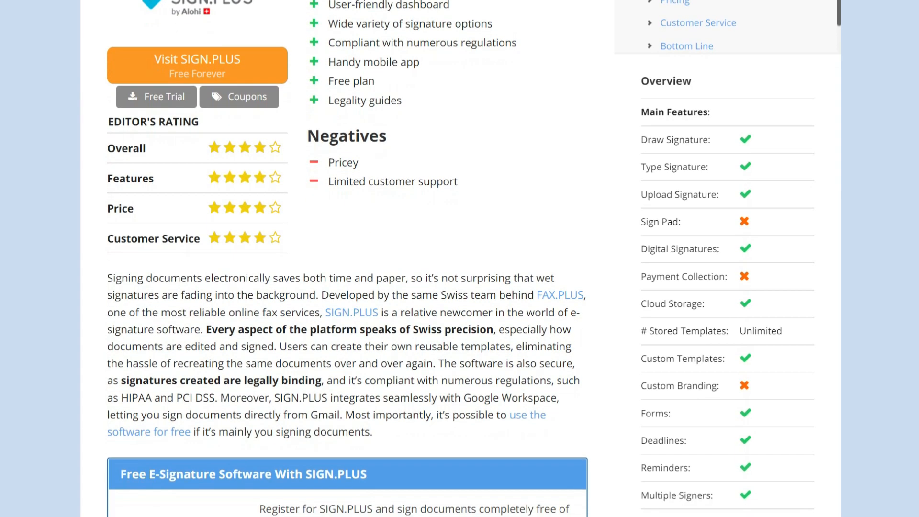
{"action": "scroll", "scroll_direction": "down", "scroll_amount": 3}
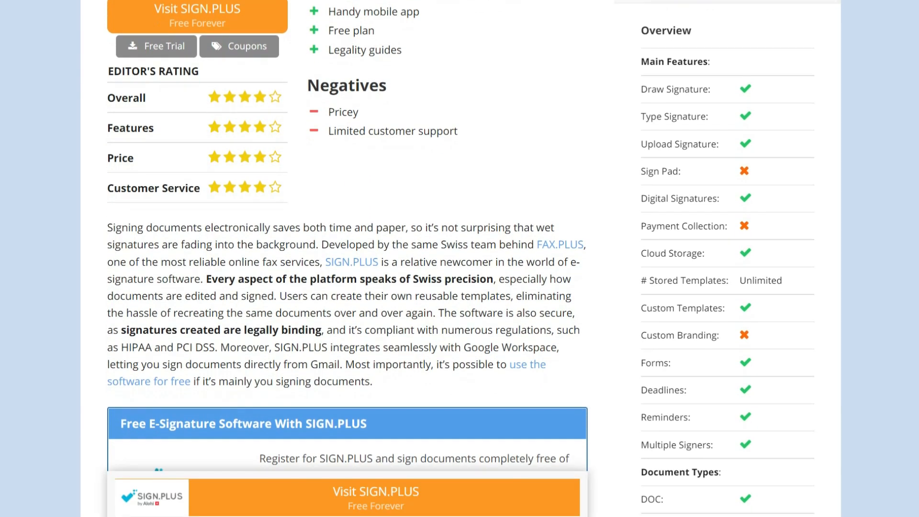
{"action": "scroll", "scroll_direction": "down", "scroll_amount": 3}
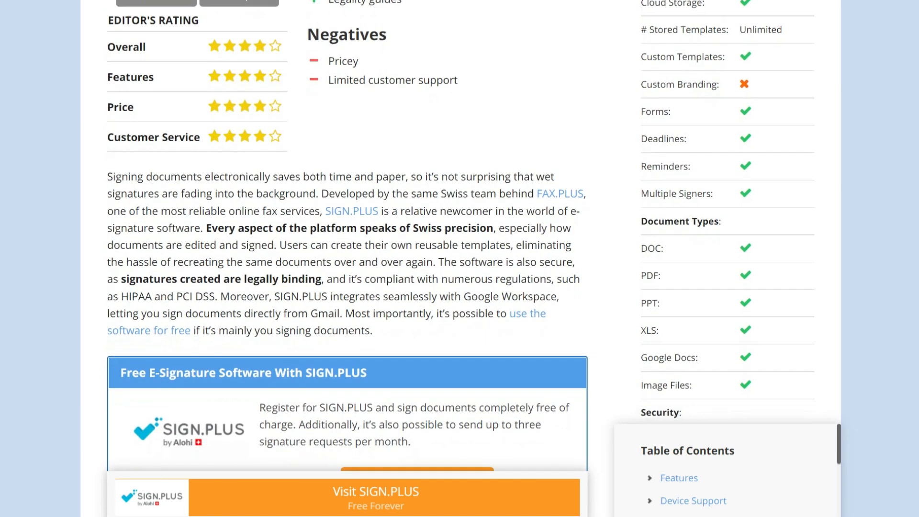
{"action": "scroll", "scroll_direction": "down", "scroll_amount": 3}
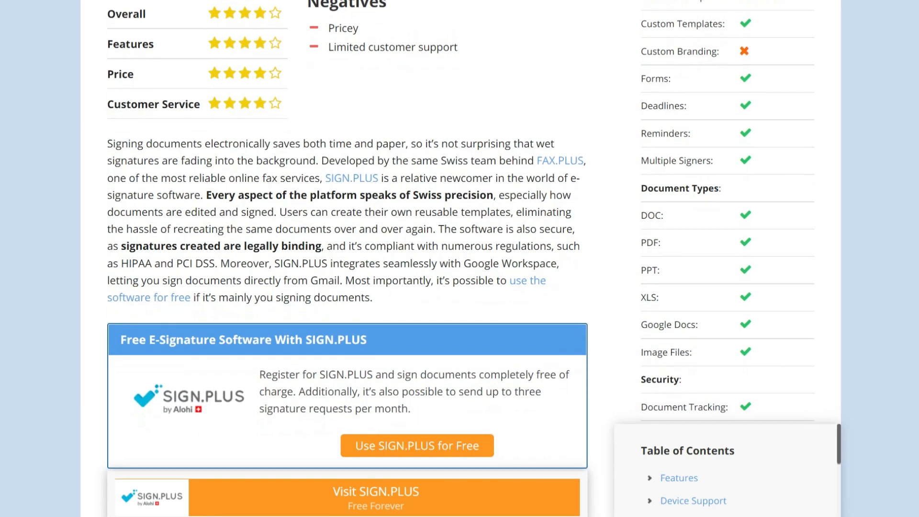
{"action": "left_click", "coordinate": [417, 445]}
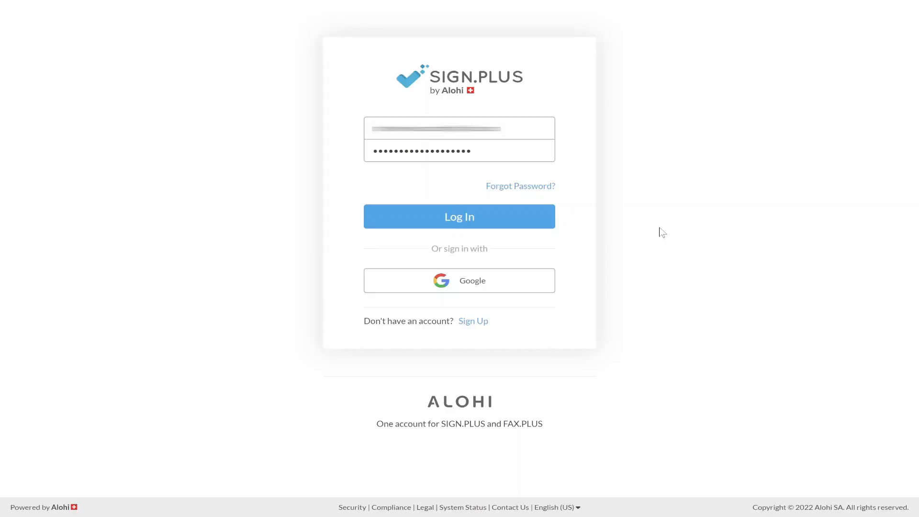
Log in, then visit the Documents list, the Sign page and return to the Home dashboard
{"action": "left_click", "coordinate": [459, 216]}
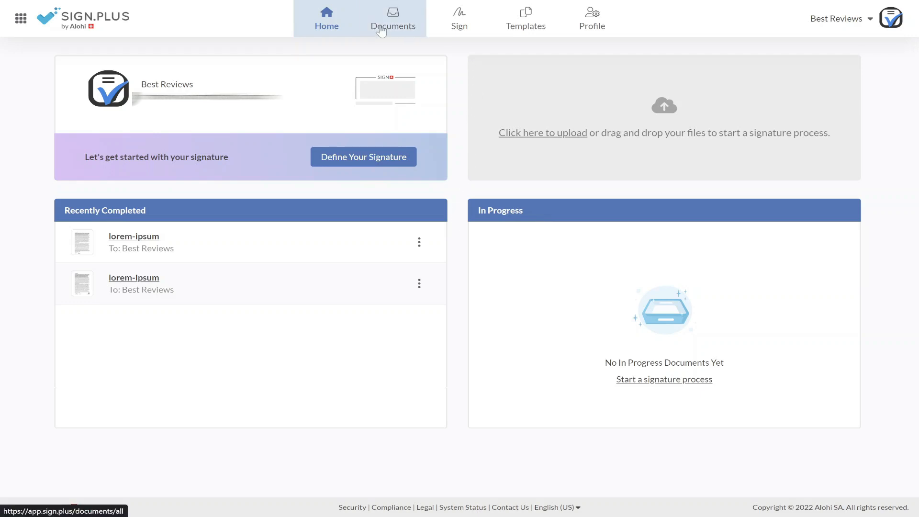
{"action": "left_click", "coordinate": [393, 16]}
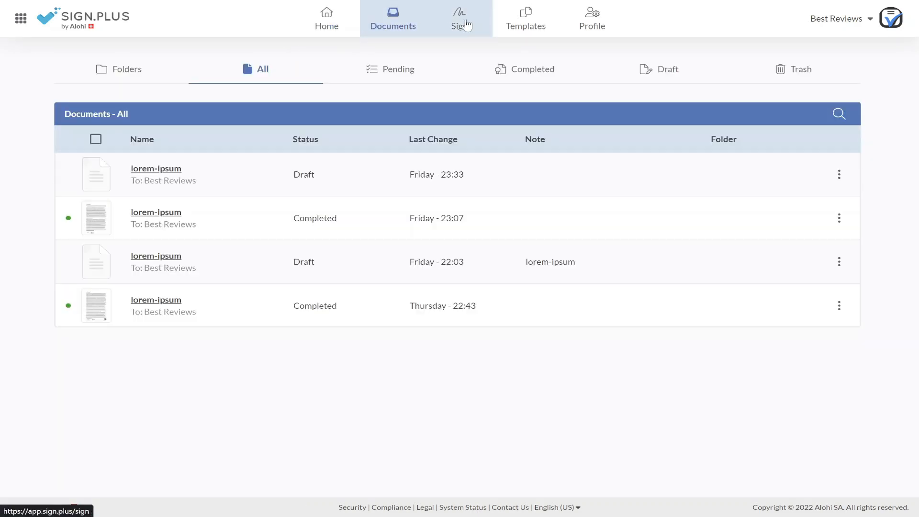
{"action": "left_click", "coordinate": [460, 18]}
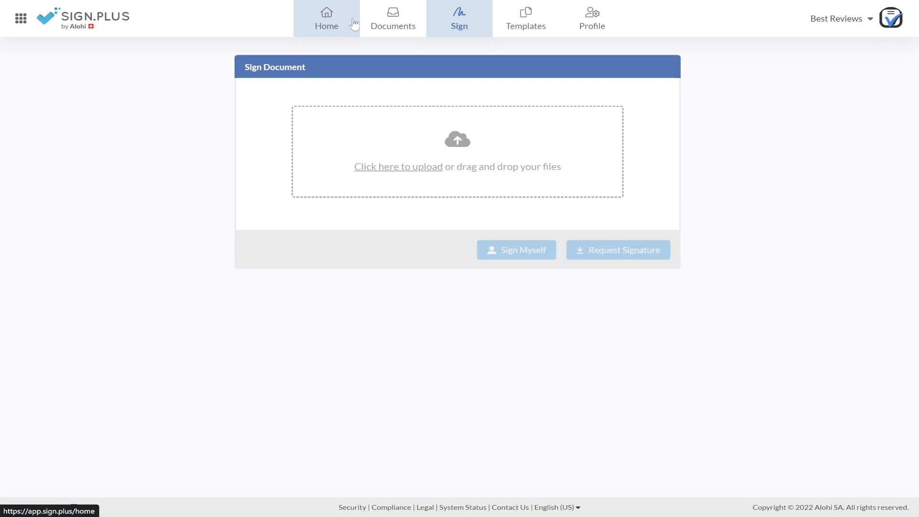
{"action": "left_click", "coordinate": [326, 19]}
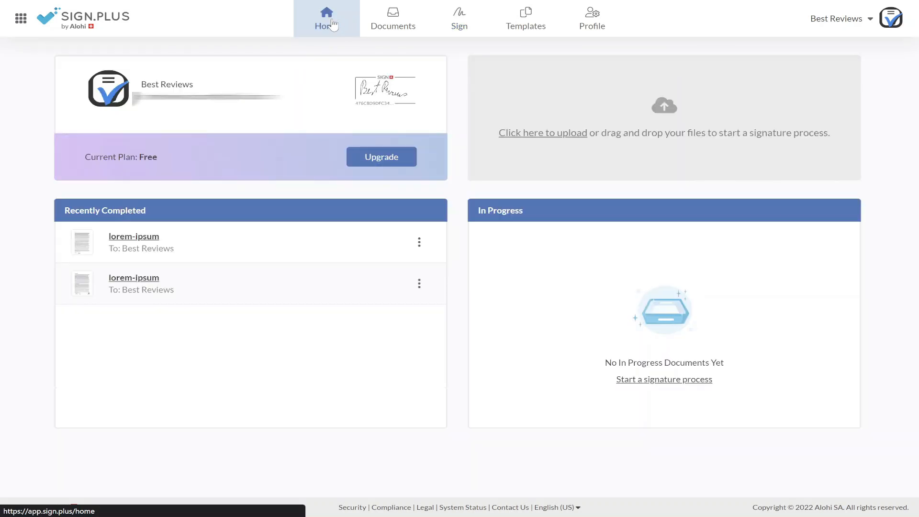
In Profile settings, draw a new 'Best Reviews' signature by hand and confirm it
{"action": "left_click", "coordinate": [592, 17]}
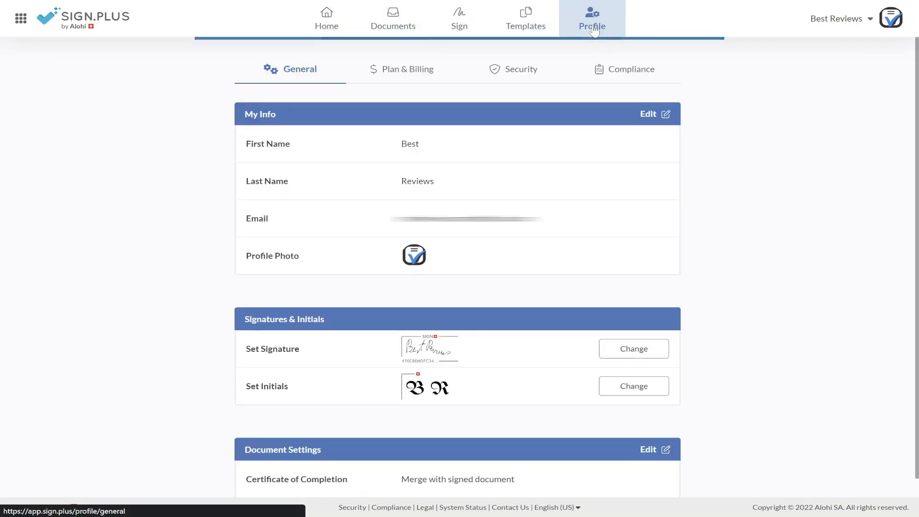
{"action": "left_click", "coordinate": [633, 348]}
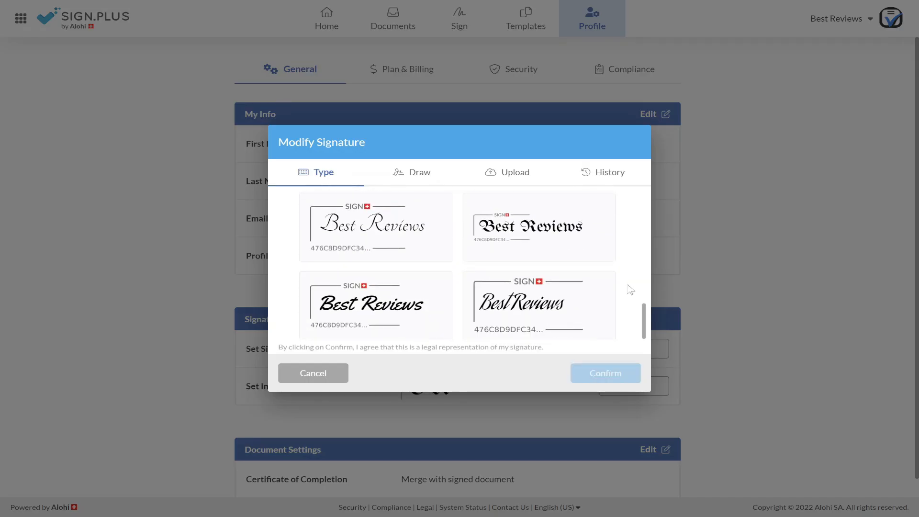
{"action": "left_click", "coordinate": [420, 172]}
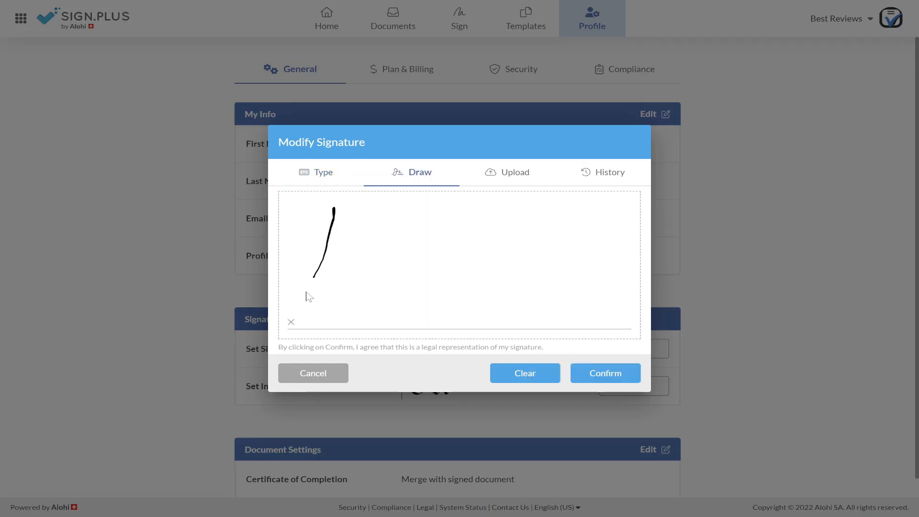
{"action": "left_click_drag", "start_coordinate": [310, 211], "coordinate": [445, 287]}
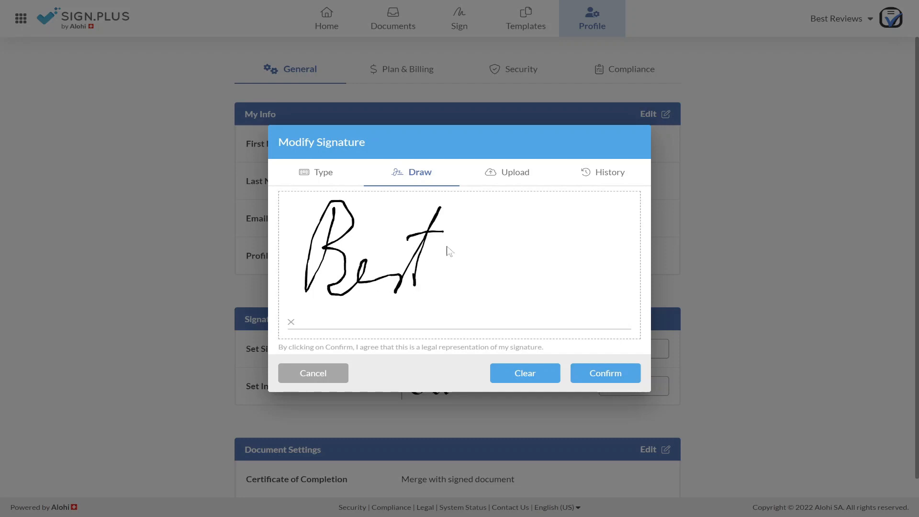
{"action": "left_click_drag", "start_coordinate": [451, 252], "coordinate": [557, 311]}
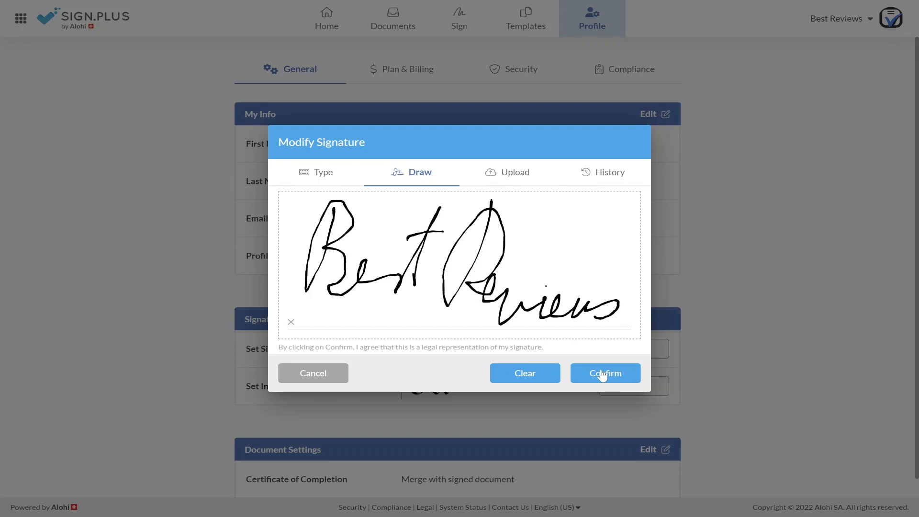
{"action": "left_click", "coordinate": [605, 373]}
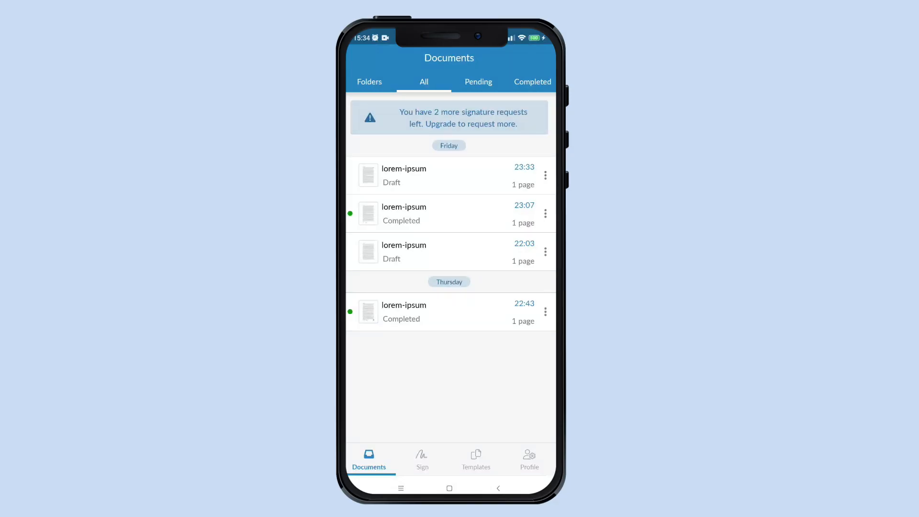
In the mobile app, open Set Signature and pick one of the typed Best Reviews styles
{"action": "left_click", "coordinate": [530, 459]}
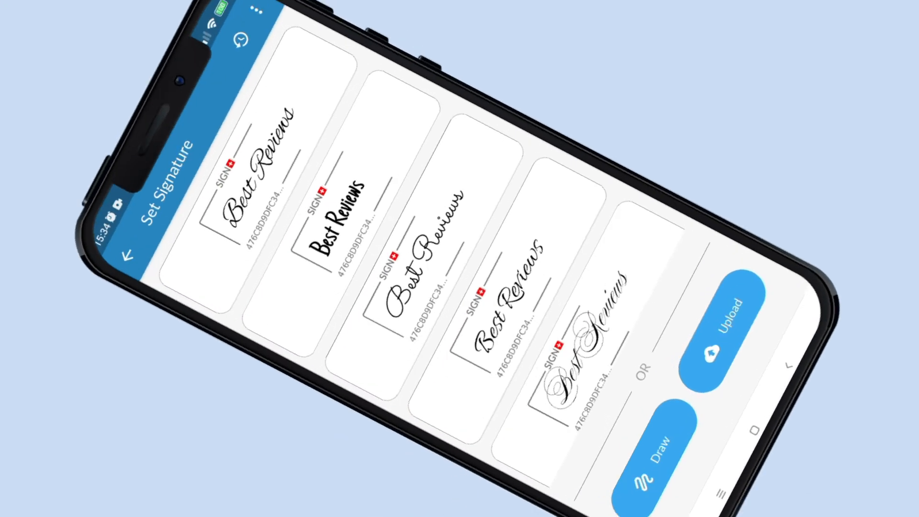
{"action": "left_click", "coordinate": [658, 455]}
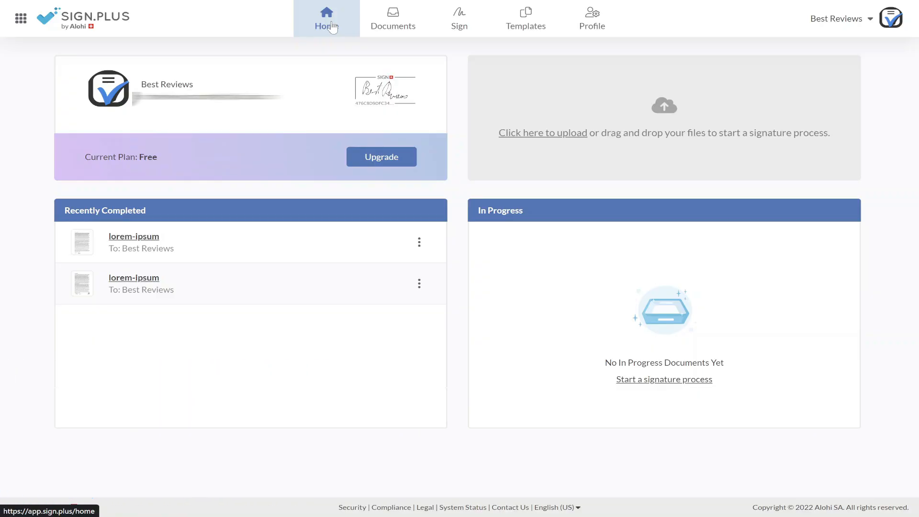
On the Sign page, upload the lorem-ipsum PDF from the Open dialog
{"action": "left_click", "coordinate": [460, 17]}
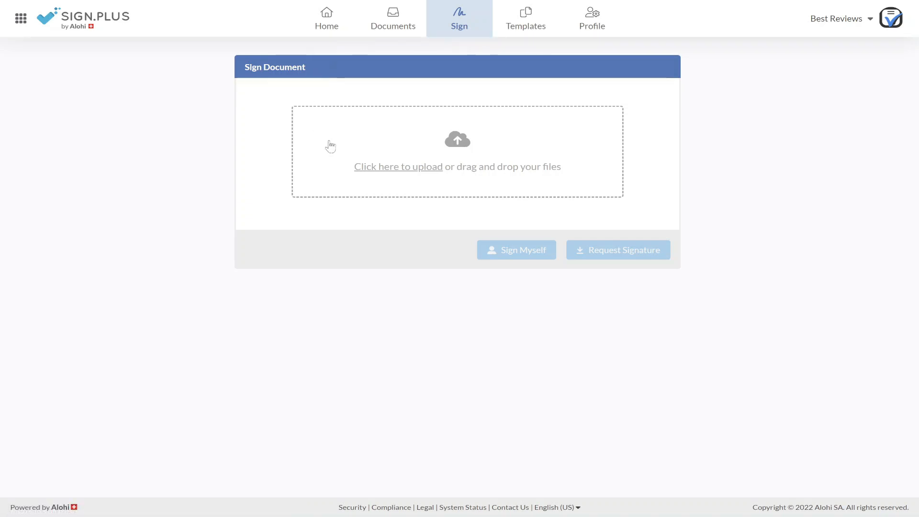
{"action": "left_click", "coordinate": [399, 167]}
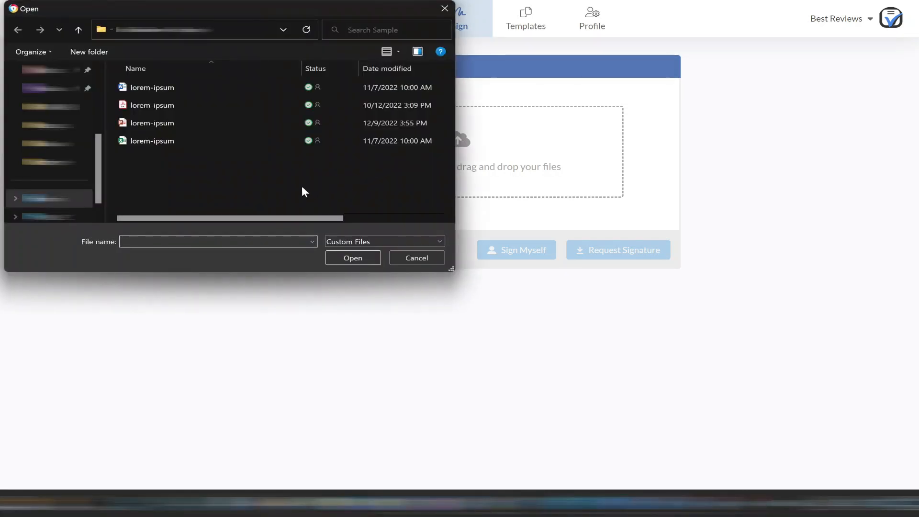
{"action": "mouse_move", "coordinate": [110, 131]}
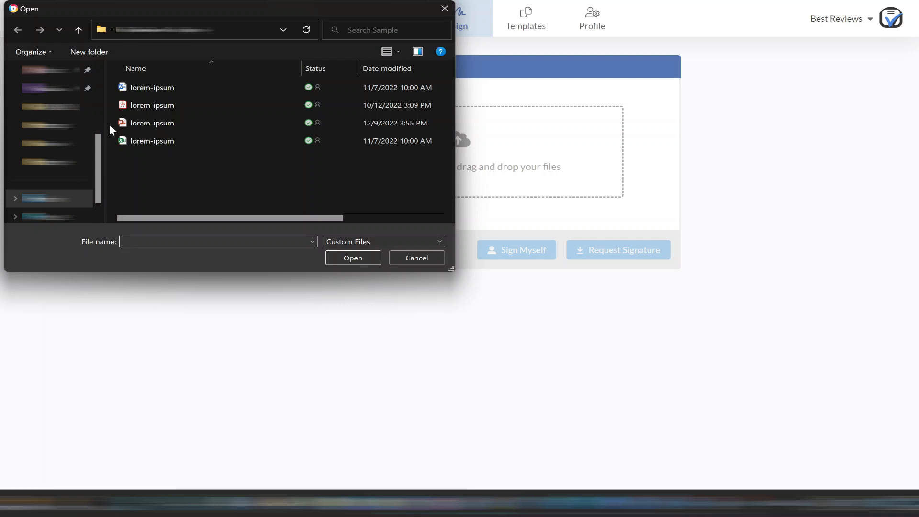
{"action": "left_click", "coordinate": [152, 105]}
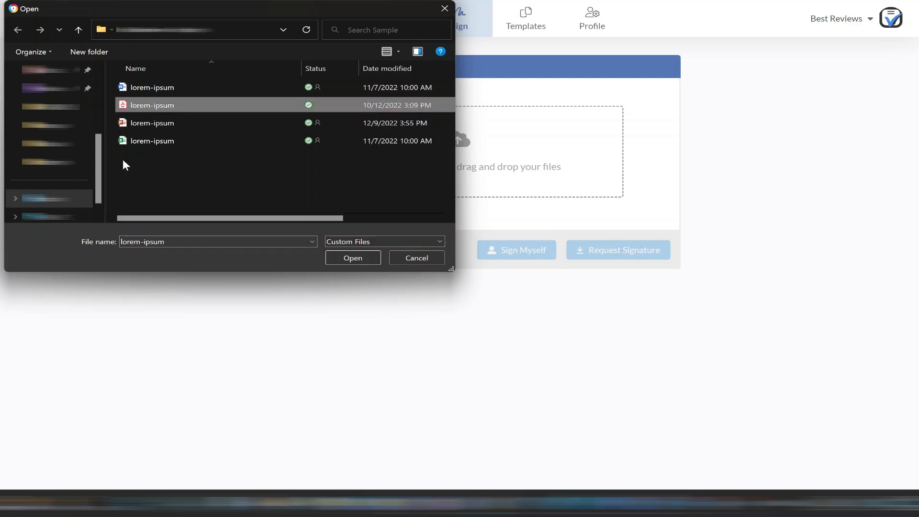
{"action": "left_click", "coordinate": [352, 258]}
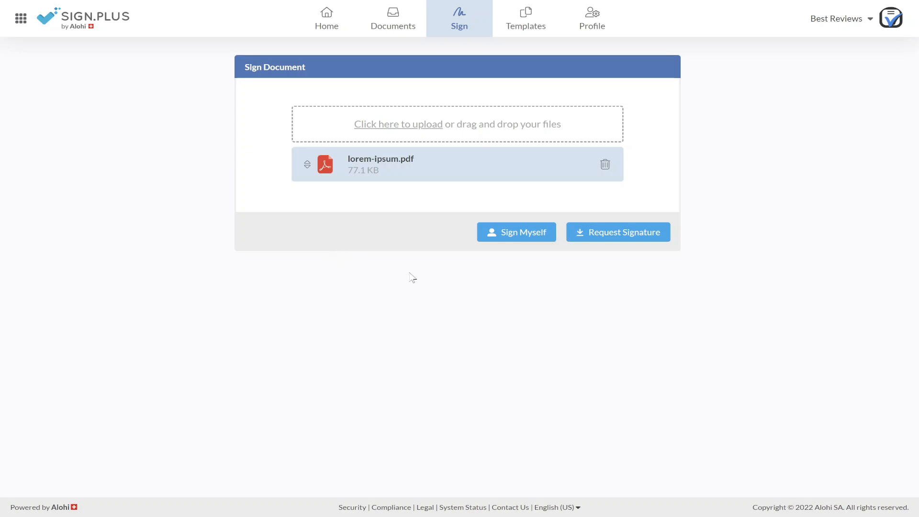
{"action": "mouse_move", "coordinate": [597, 235]}
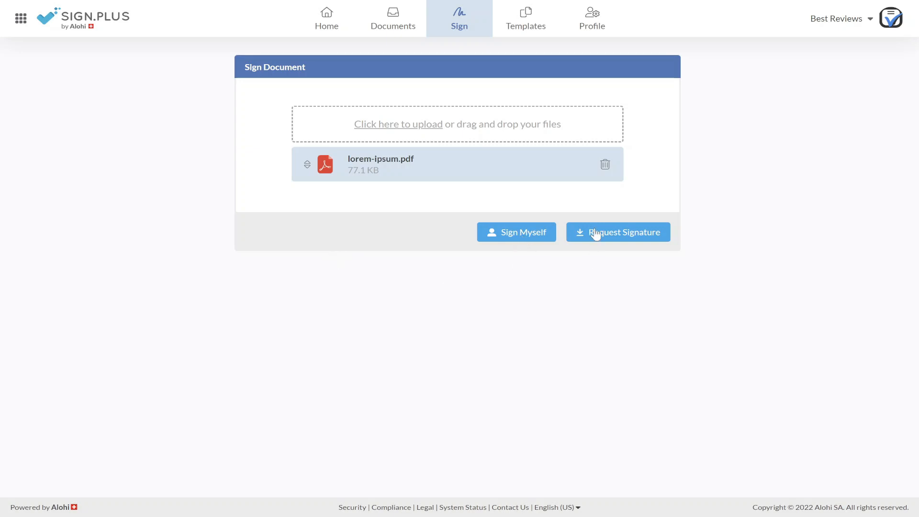
{"action": "mouse_move", "coordinate": [572, 255]}
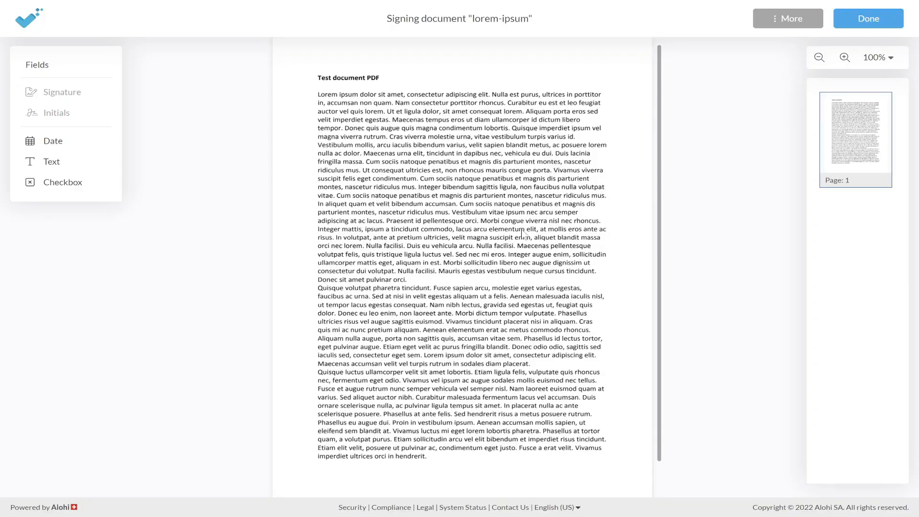
Scroll the lorem-ipsum preview before proceeding to Add Recipients
{"action": "scroll", "scroll_direction": "down", "scroll_amount": 3}
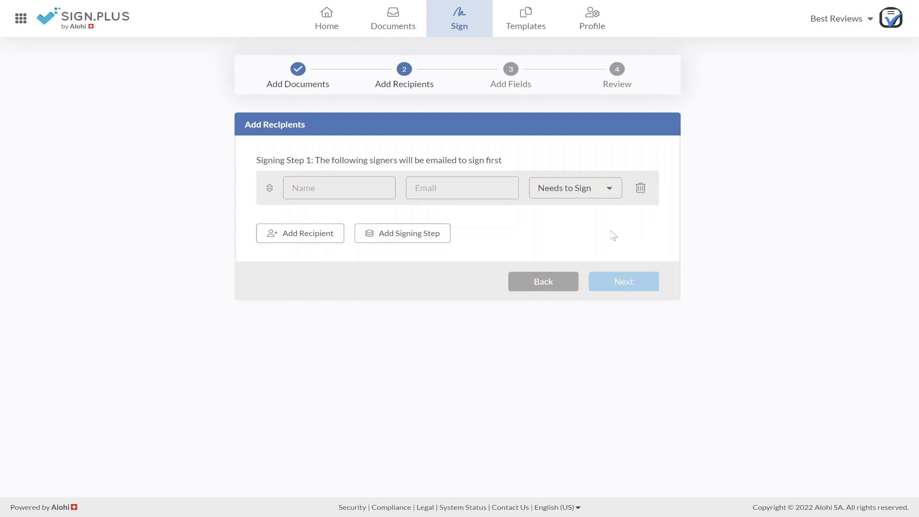
Enter Best Reviews as the recipient with email and continue to field placement
{"action": "left_click", "coordinate": [339, 187]}
{"action": "type", "text": "Best Reviews"}
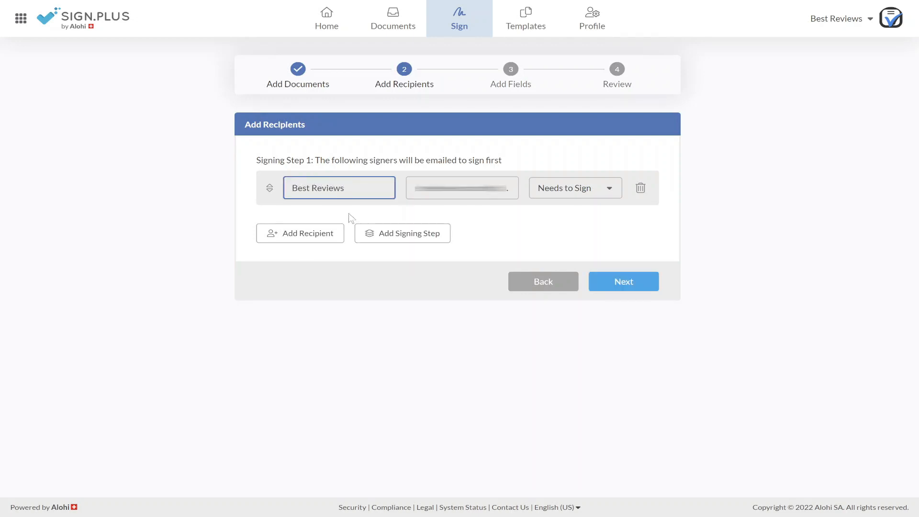
{"action": "left_click", "coordinate": [402, 233]}
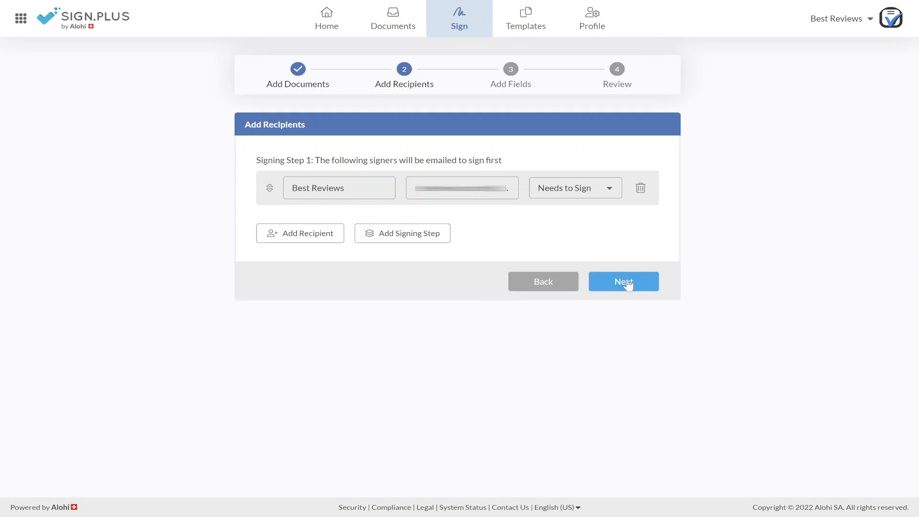
{"action": "left_click", "coordinate": [624, 282]}
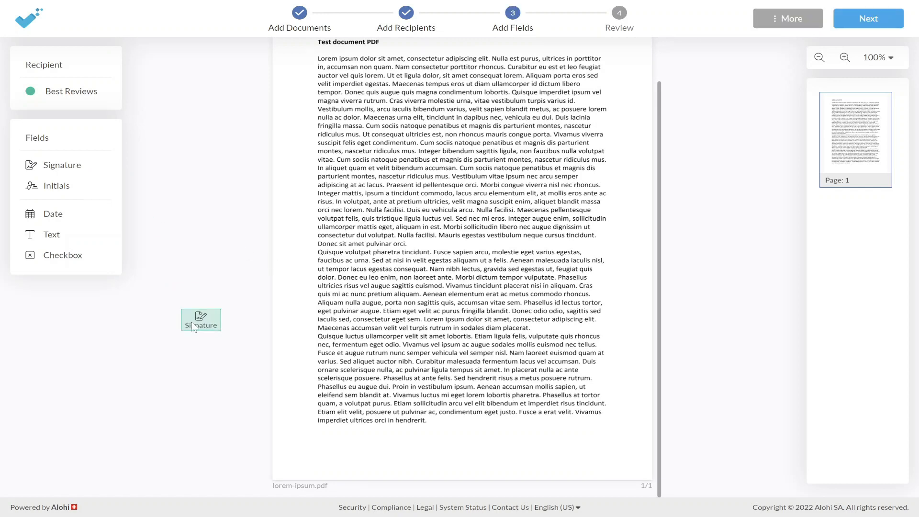
Place Signature, Initials and a Text field hinted 'Sign here' at the page bottom, then proceed to review
{"action": "left_click_drag", "start_coordinate": [200, 320], "coordinate": [337, 447]}
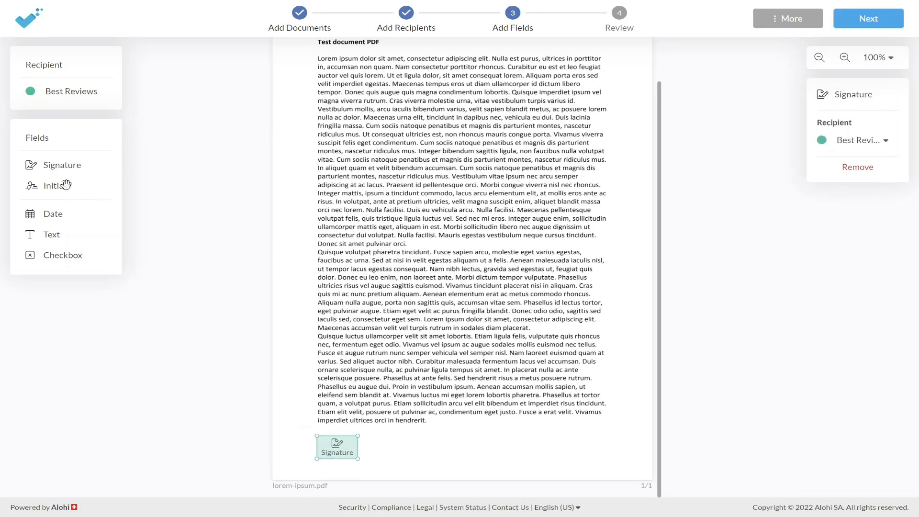
{"action": "left_click", "coordinate": [56, 185]}
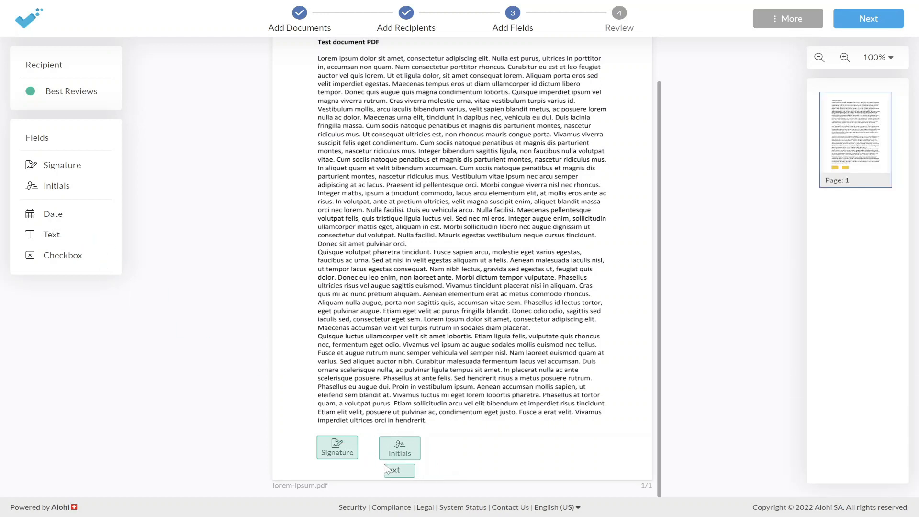
{"action": "left_click", "coordinate": [396, 470]}
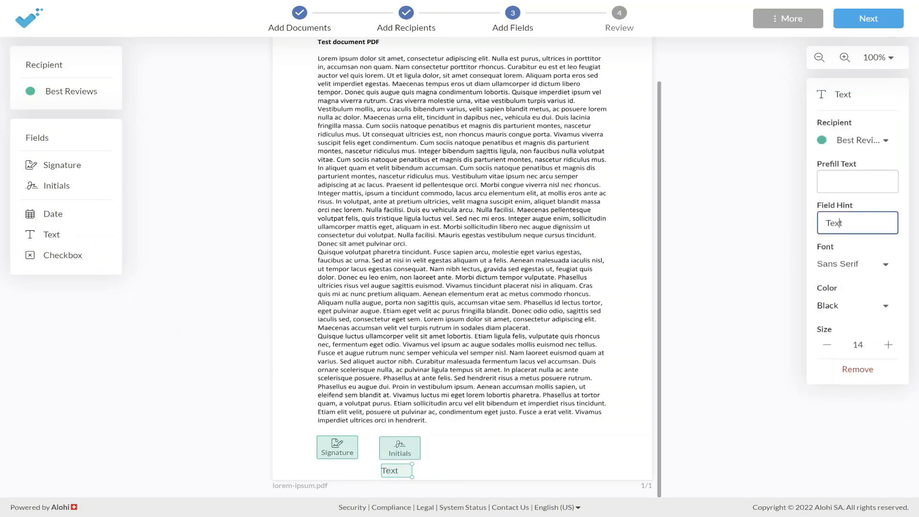
{"action": "type", "text": "Sign here"}
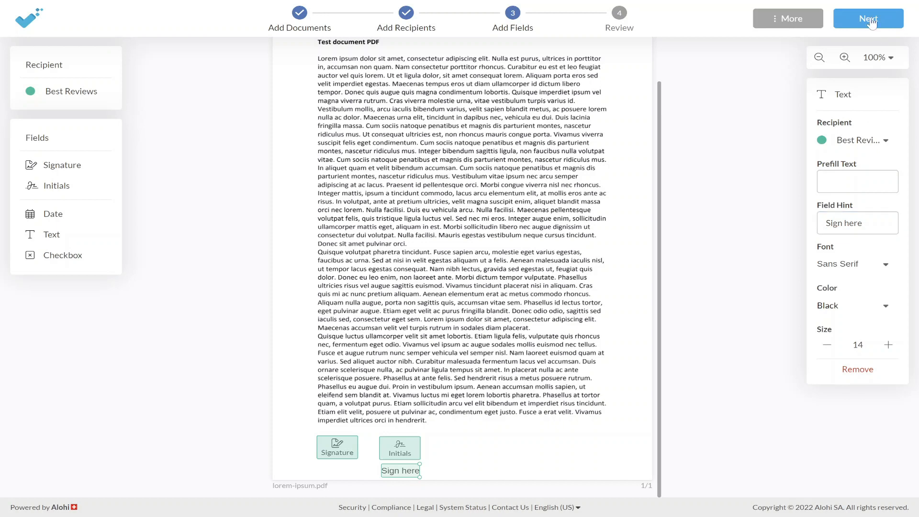
{"action": "left_click", "coordinate": [868, 18]}
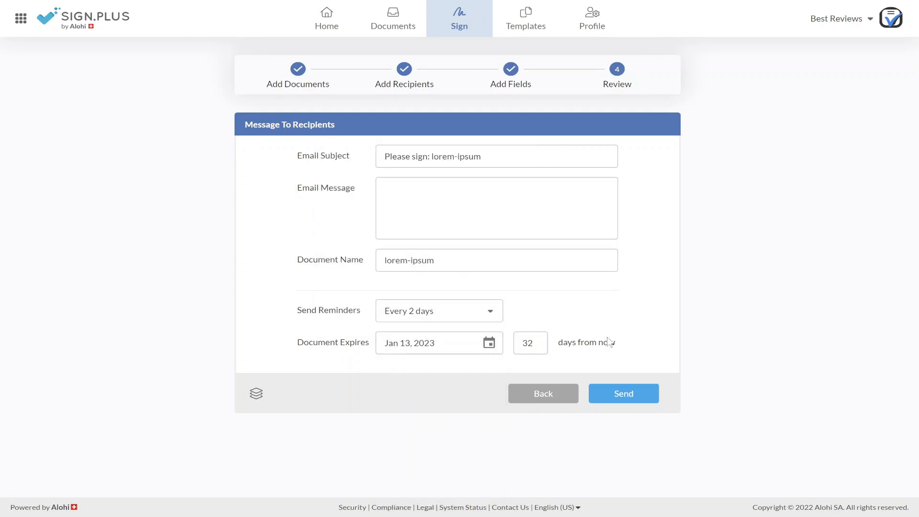
Send the lorem-ipsum signature request, dismiss the confirmation and go to Profile settings
{"action": "left_click", "coordinate": [624, 393]}
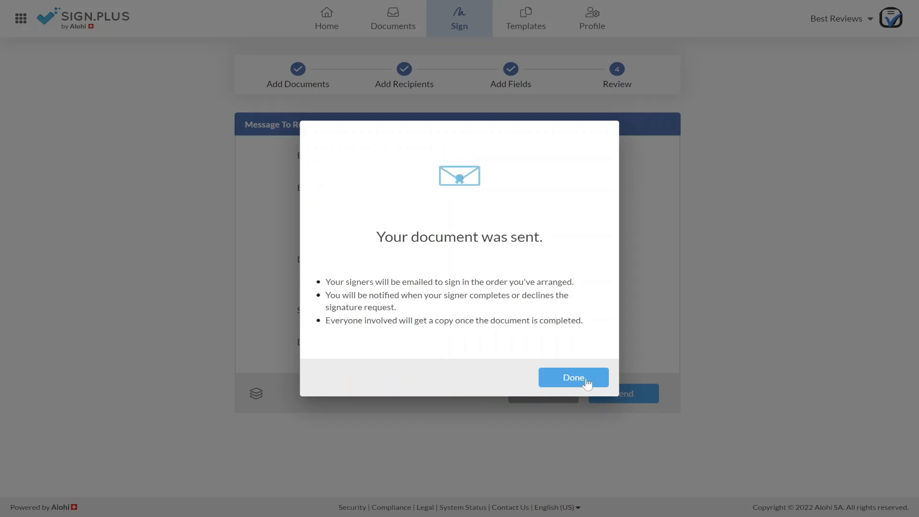
{"action": "left_click", "coordinate": [573, 377]}
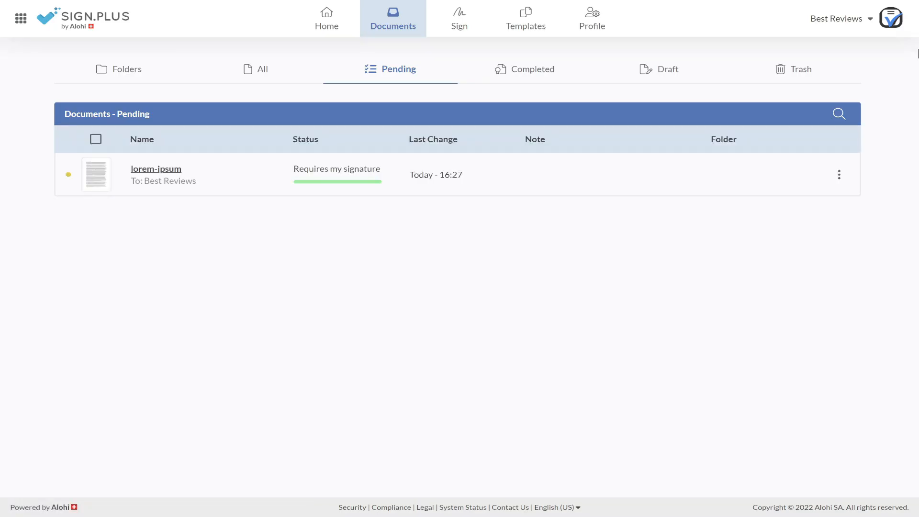
{"action": "left_click", "coordinate": [591, 18]}
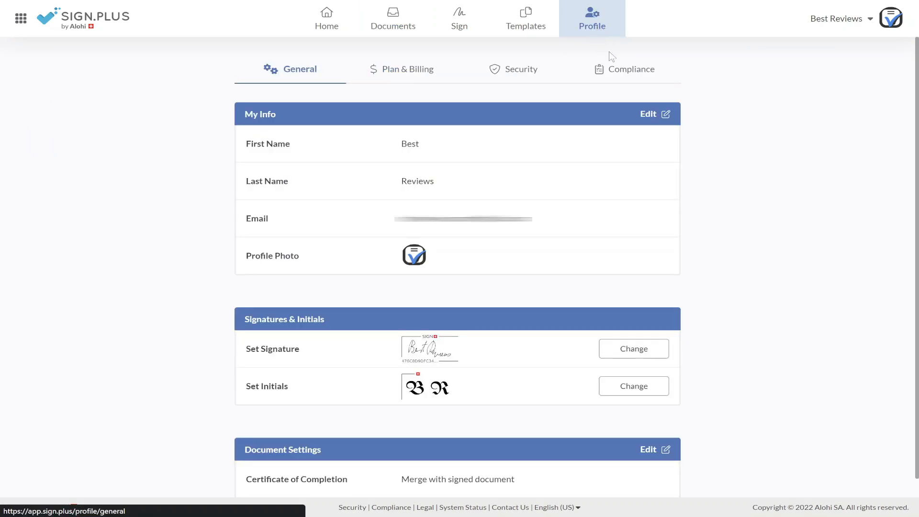
View the compliance documents and download the PCI DSS certificate
{"action": "left_click", "coordinate": [631, 68]}
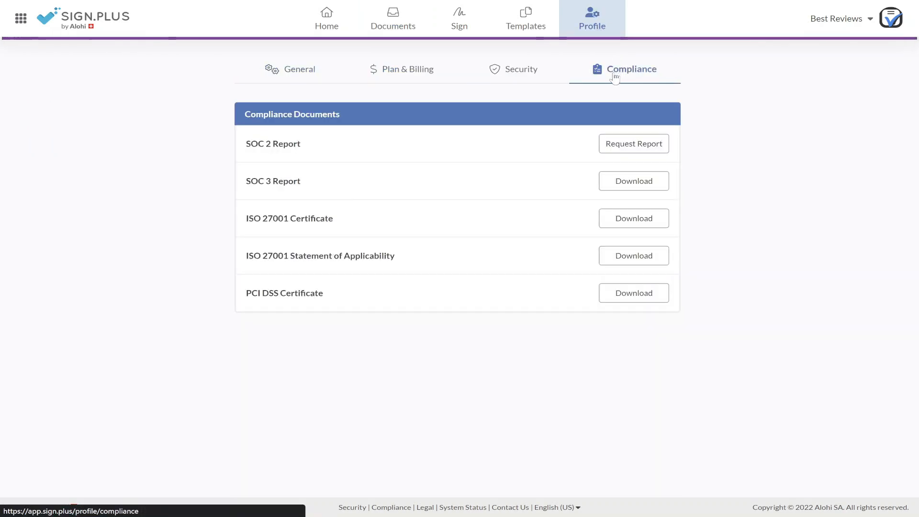
{"action": "left_click", "coordinate": [634, 293]}
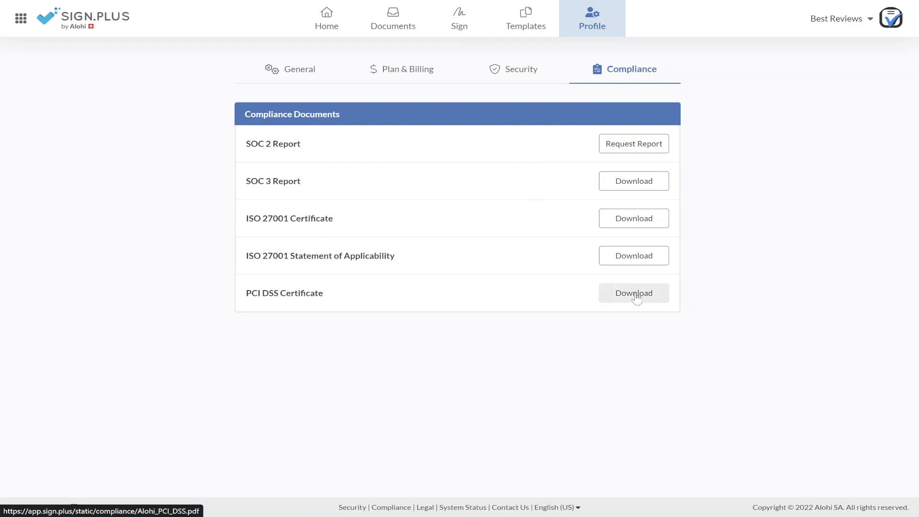
{"action": "left_click", "coordinate": [634, 293]}
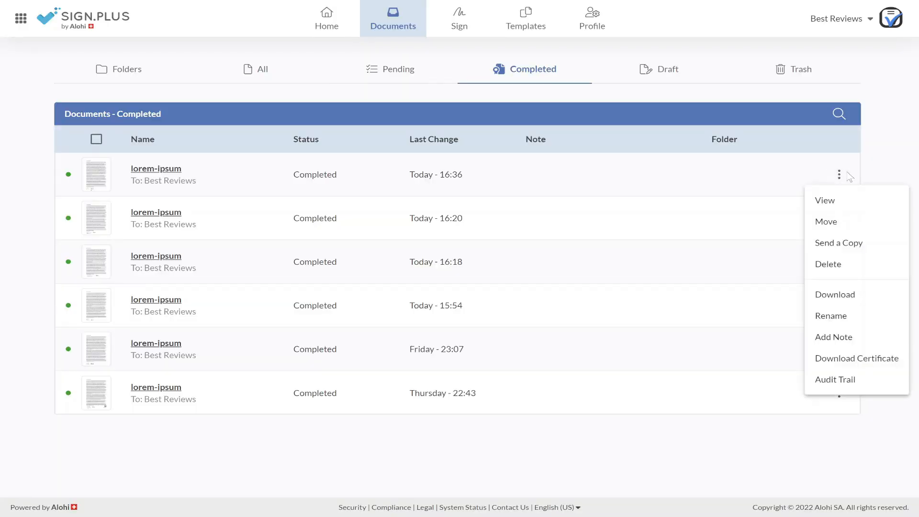
Download the completion certificate for the newest lorem-ipsum document and view the PDF
{"action": "left_click", "coordinate": [835, 379]}
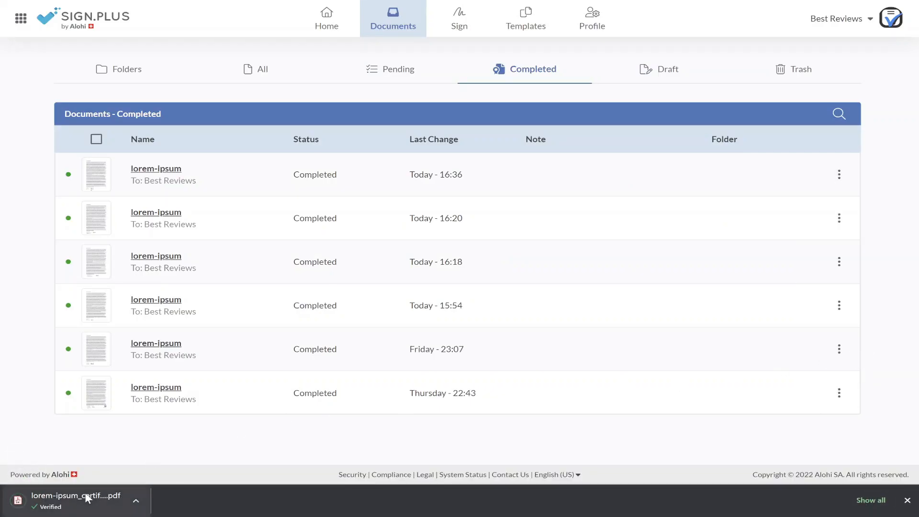
{"action": "left_click", "coordinate": [76, 496]}
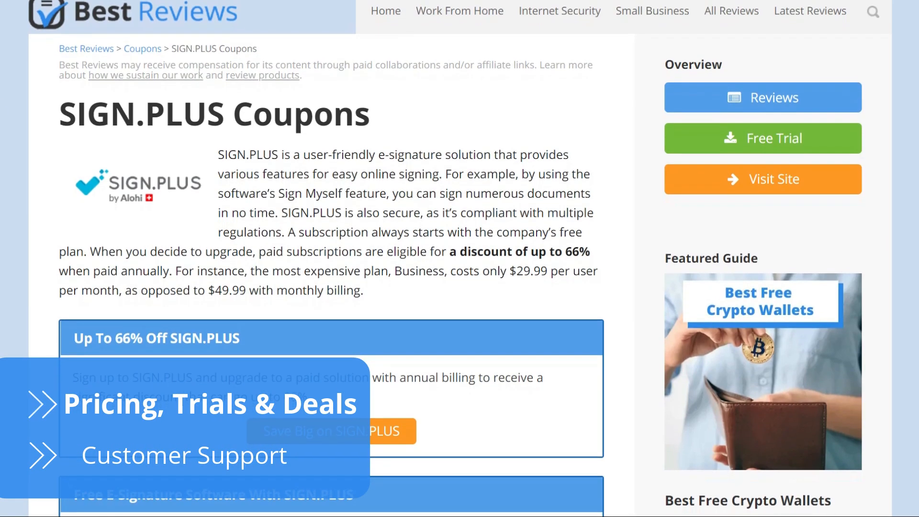
Scroll the SIGN.PLUS Coupons page past the 66% discount box to the free e-signature offer
{"action": "scroll", "scroll_direction": "down", "scroll_amount": 3}
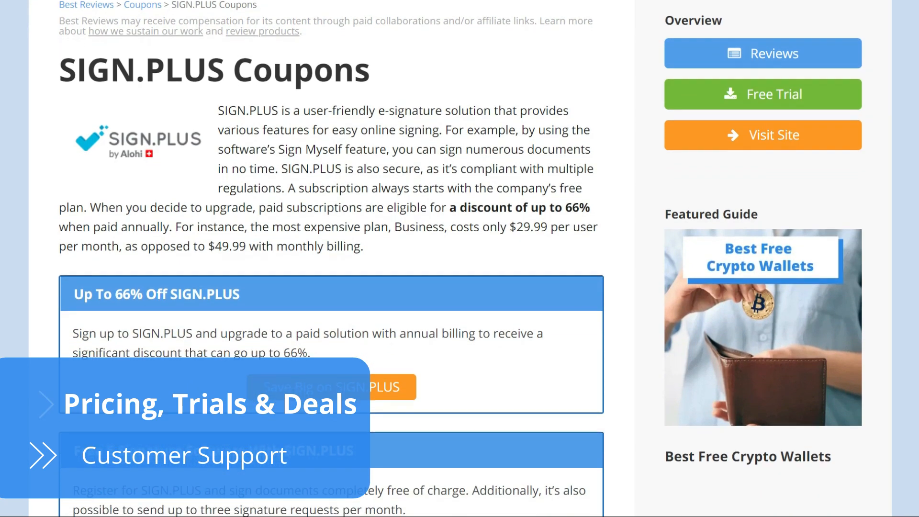
{"action": "scroll", "scroll_direction": "down", "scroll_amount": 3}
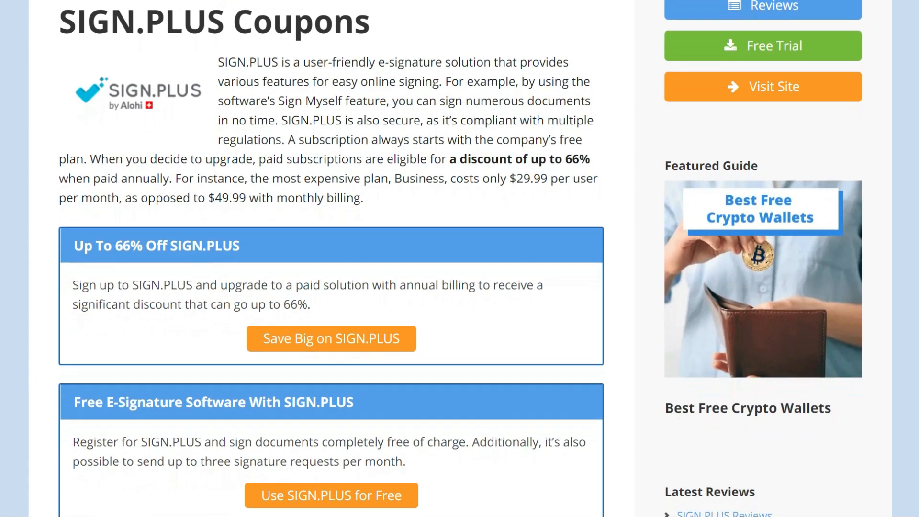
{"action": "scroll", "scroll_direction": "down", "scroll_amount": 3}
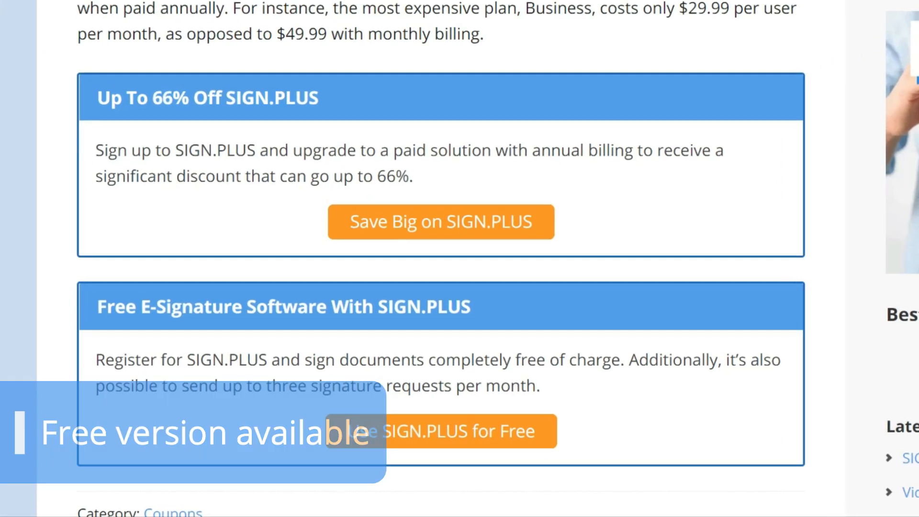
{"action": "scroll", "scroll_direction": "up", "scroll_amount": 3}
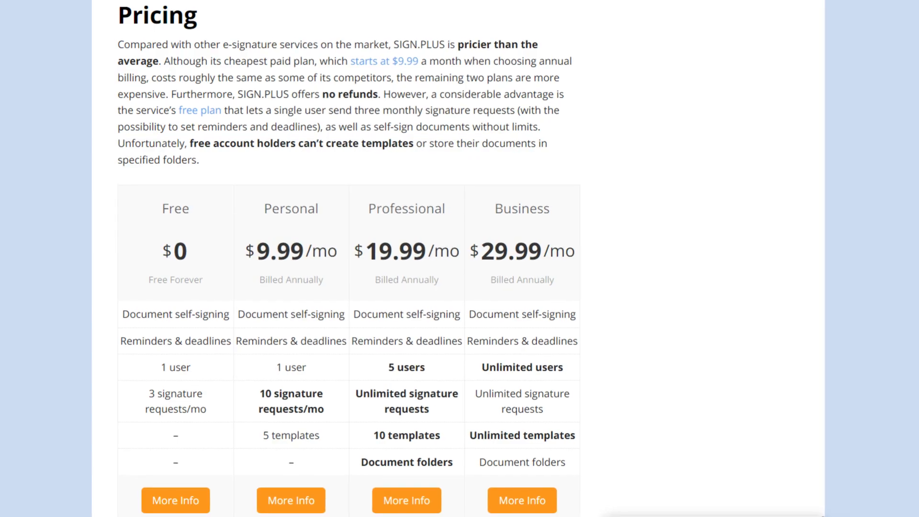
Scroll through the pricing table comparing Free, Personal, Professional and Business plans
{"action": "scroll", "scroll_direction": "down", "scroll_amount": 3}
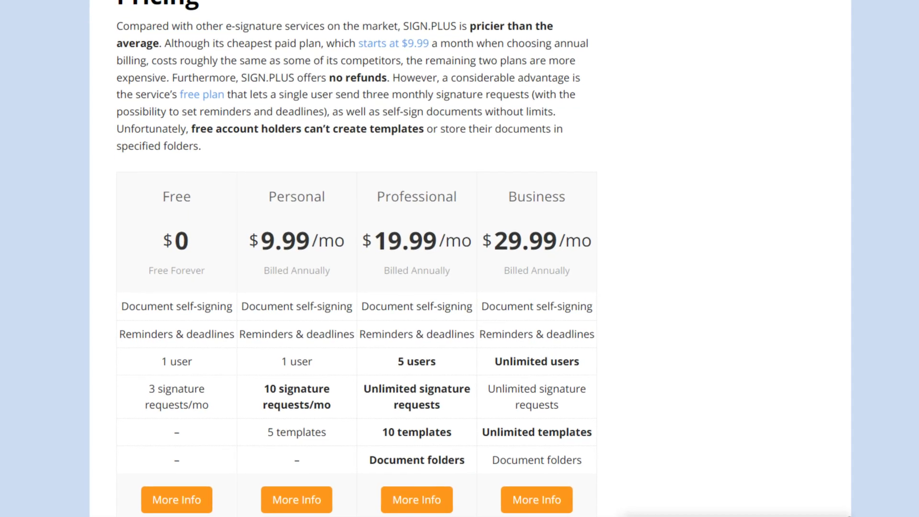
{"action": "scroll", "scroll_direction": "down", "scroll_amount": 3}
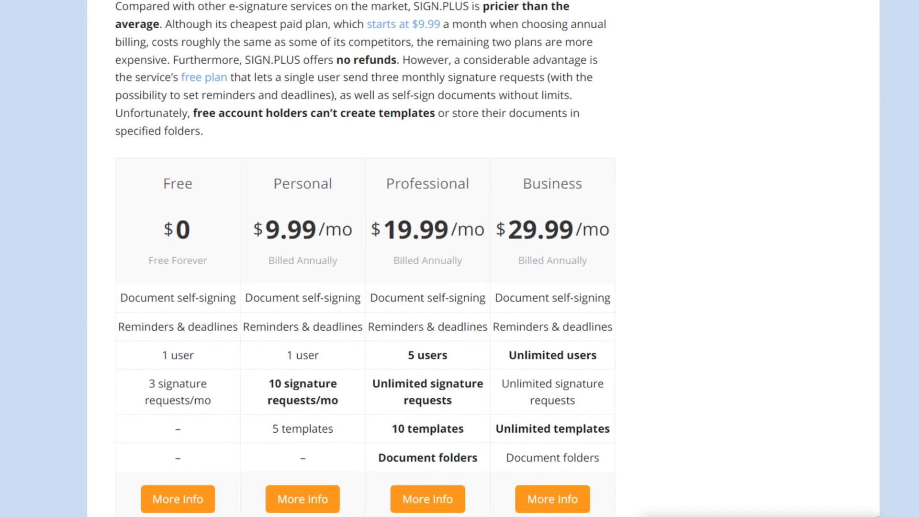
{"action": "scroll", "scroll_direction": "down", "scroll_amount": 3}
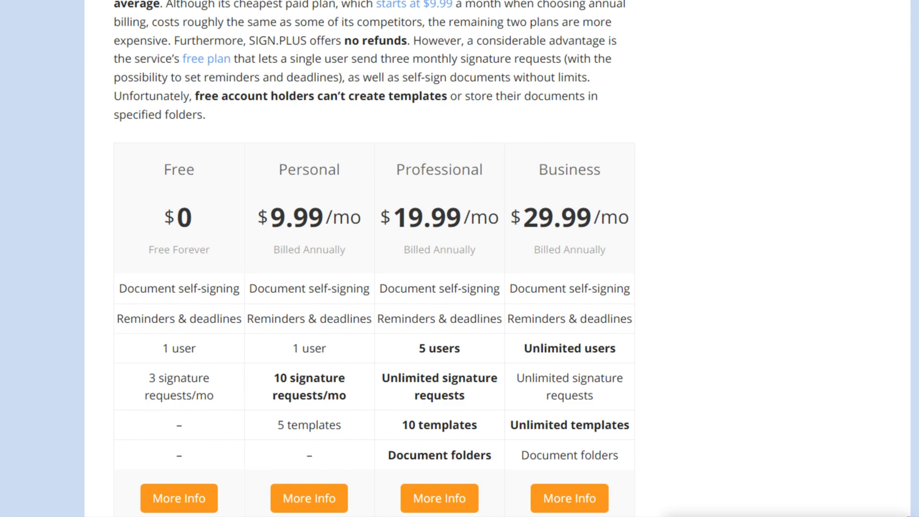
{"action": "scroll", "scroll_direction": "down", "scroll_amount": 3}
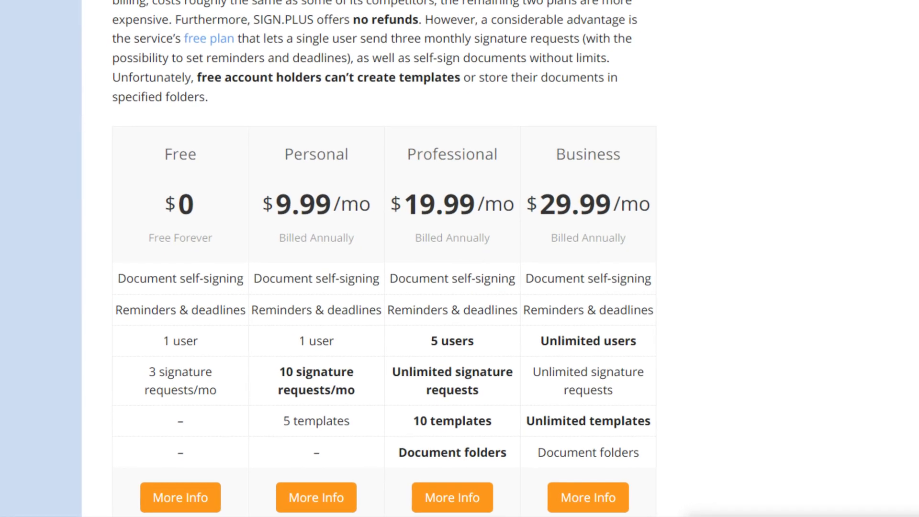
{"action": "scroll", "scroll_direction": "down", "scroll_amount": 3}
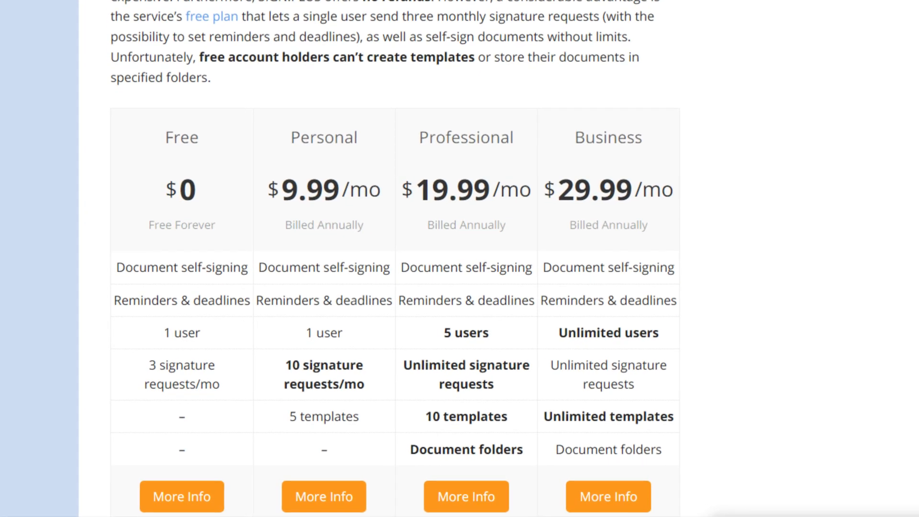
{"action": "scroll", "scroll_direction": "down", "scroll_amount": 3}
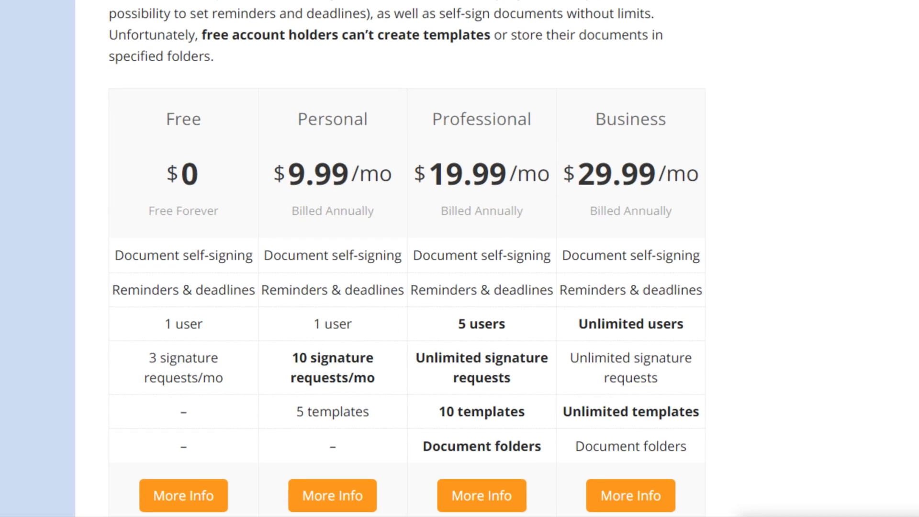
{"action": "scroll", "scroll_direction": "down", "scroll_amount": 3}
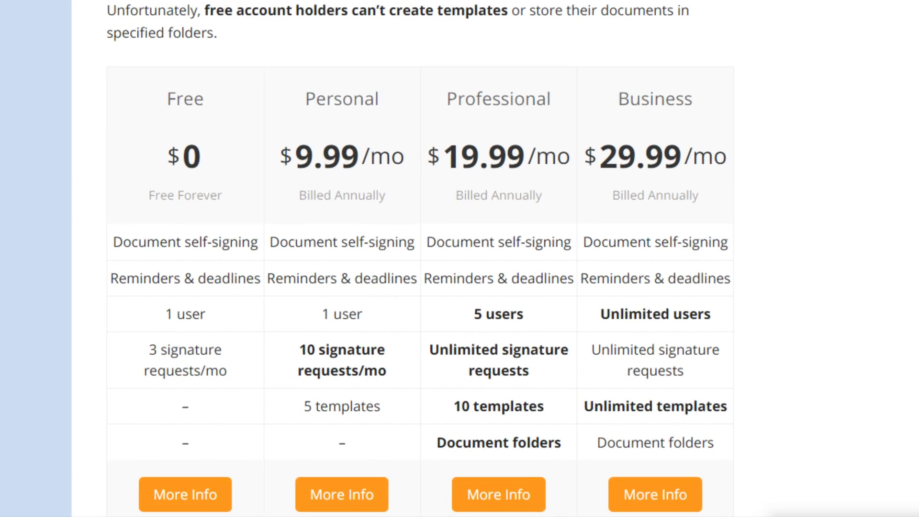
{"action": "scroll", "scroll_direction": "down", "scroll_amount": 3}
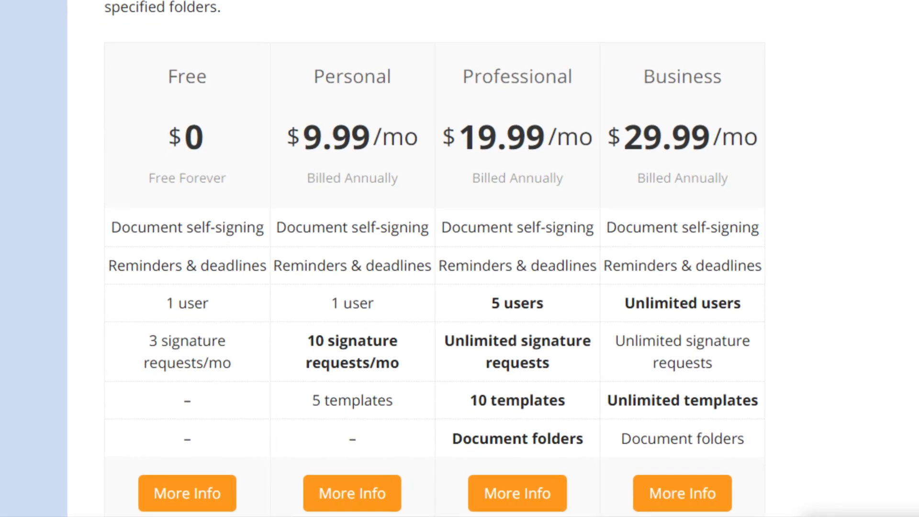
{"action": "scroll", "scroll_direction": "down", "scroll_amount": 3}
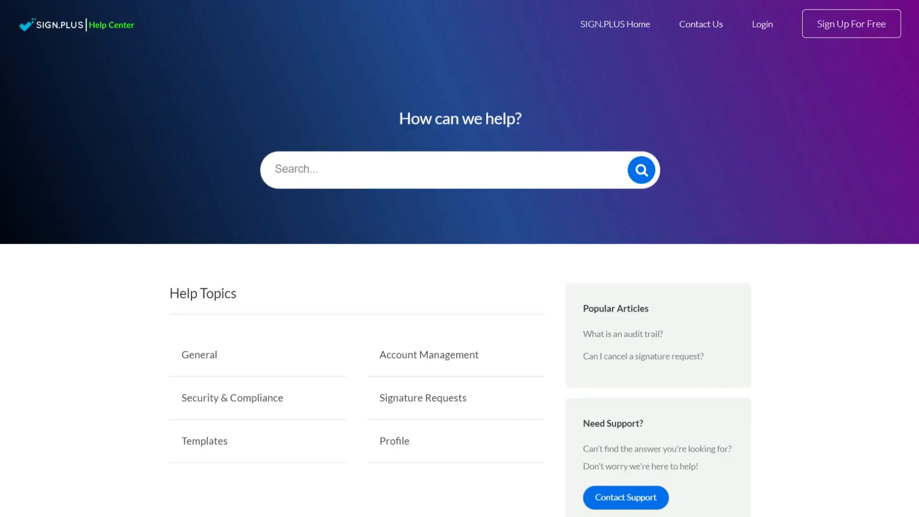
From the Help Center home, go to the 'Overview of eSignature Legality' page
{"action": "scroll", "scroll_direction": "down", "scroll_amount": 3}
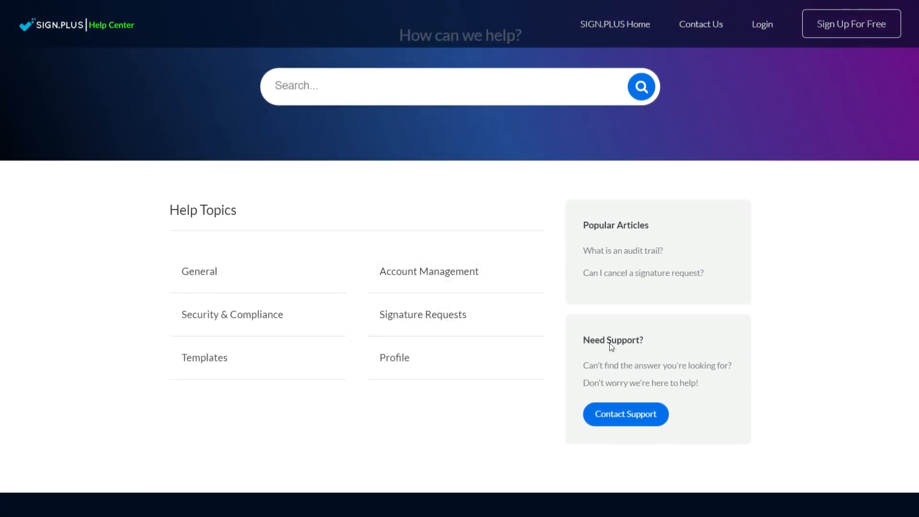
{"action": "left_click", "coordinate": [643, 273]}
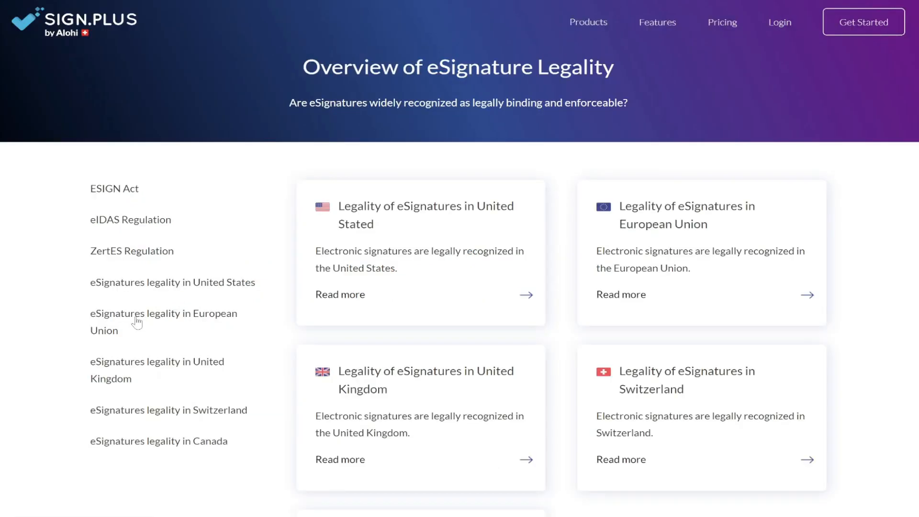
Scroll the legality cards down to Canada, then search Best Reviews for 'SIGN.PLUS'
{"action": "scroll", "scroll_direction": "down", "scroll_amount": 3}
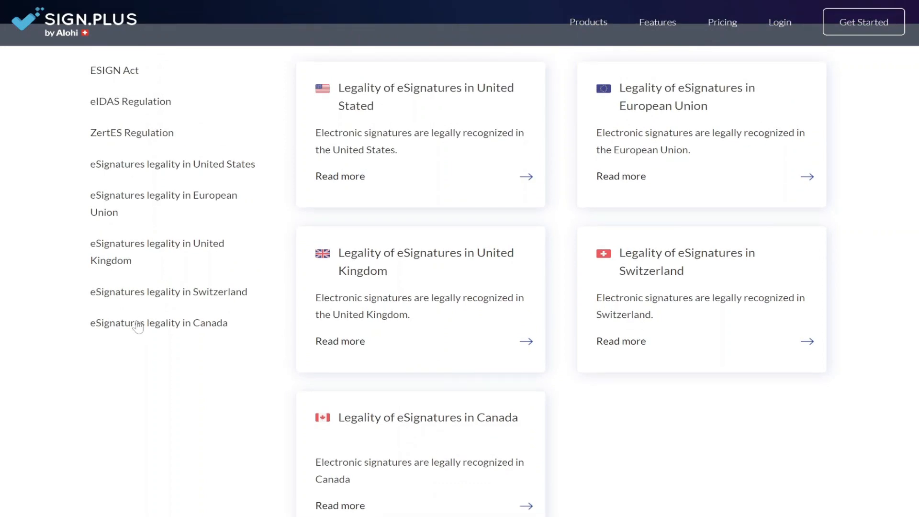
{"action": "mouse_move", "coordinate": [145, 345]}
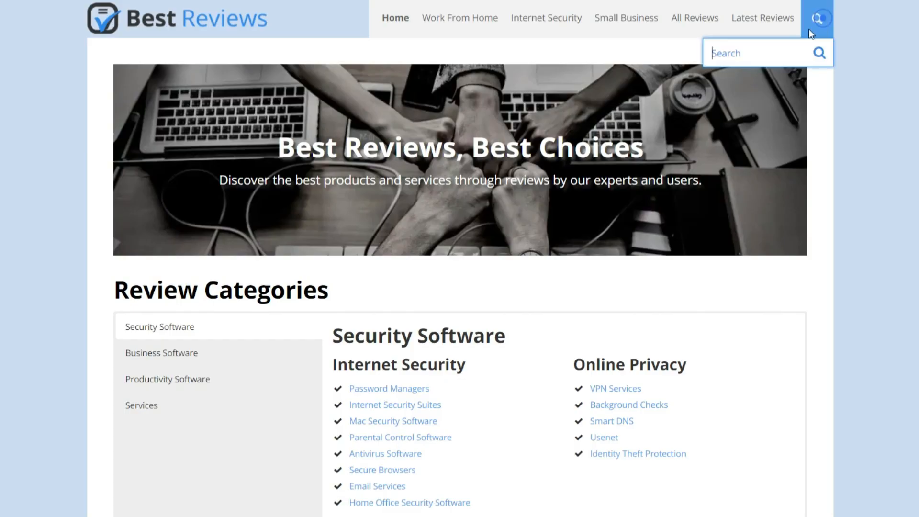
{"action": "type", "text": "SIGN.PLU"}
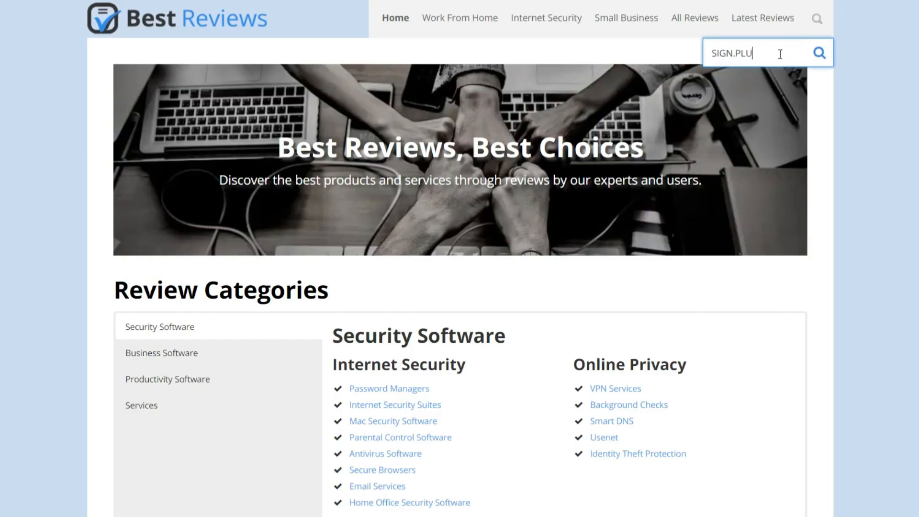